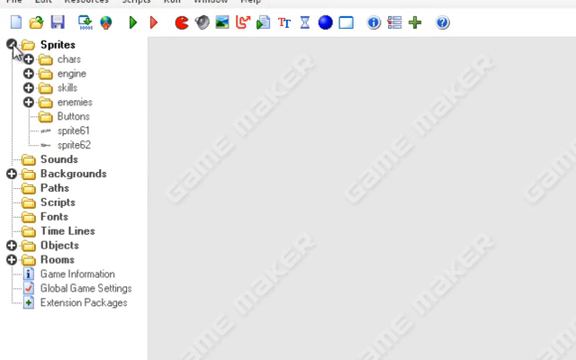
# Expand the chars sprite folder and open char_right_still's Sprite Properties.
pyautogui.click(27, 60)
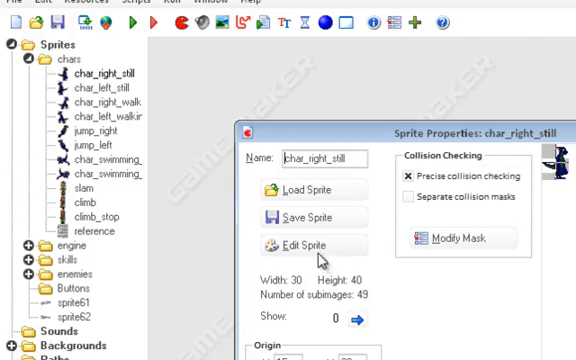
pyautogui.click(305, 246)
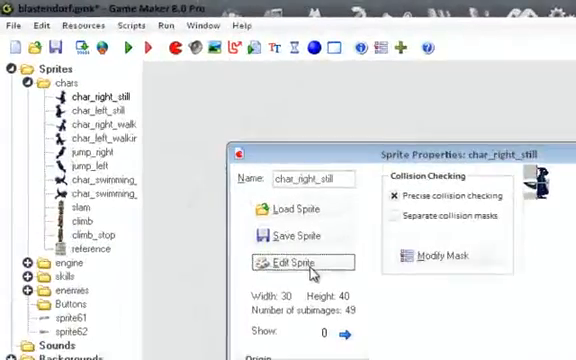
# View char_right_still's 49 subimages in the Sprite Editor.
pyautogui.click(297, 262)
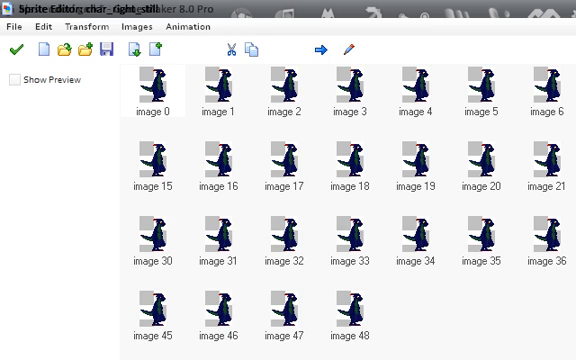
pyautogui.moveTo(549, 348)
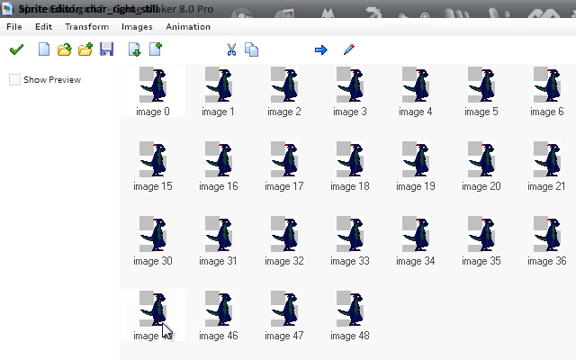
pyautogui.moveTo(528, 324)
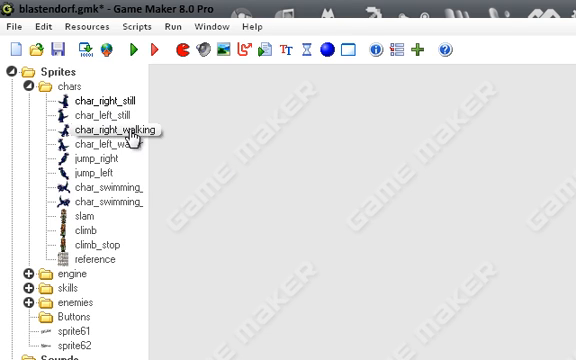
pyautogui.doubleClick(108, 131)
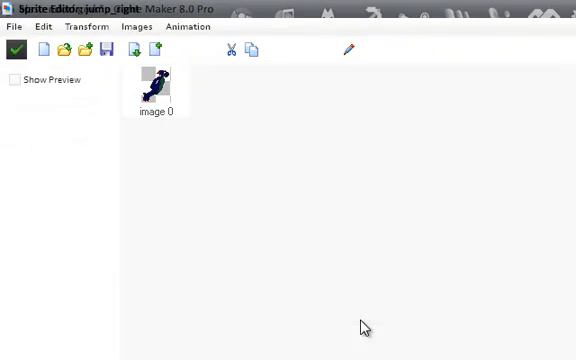
pyautogui.doubleClick(157, 86)
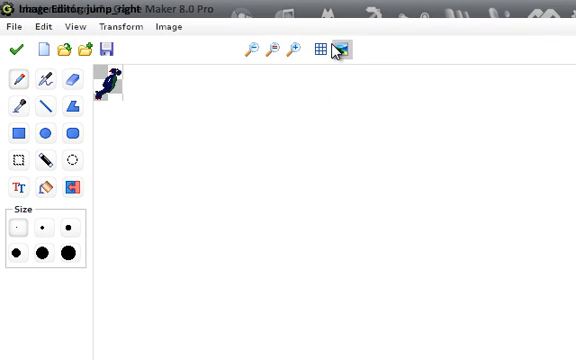
pyautogui.click(295, 49)
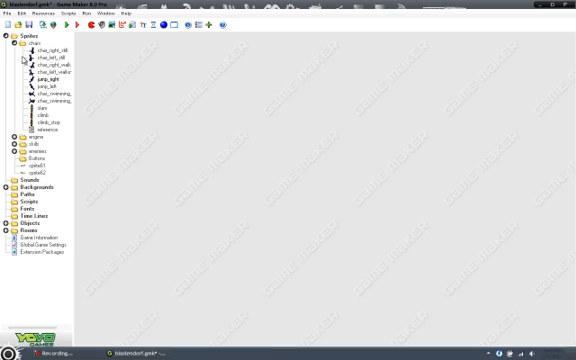
# Add the comment '// 0 - right 1 = left' after facing = 0 in char's Create code.
pyautogui.click(44, 21)
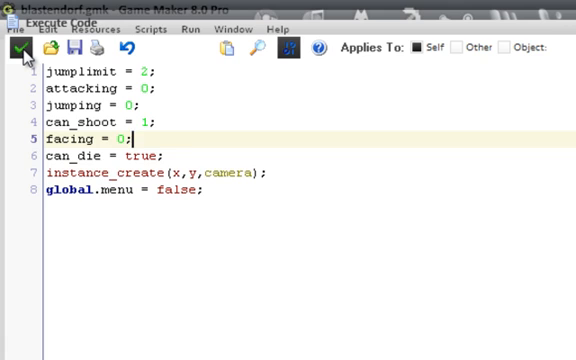
pyautogui.write('// 0')
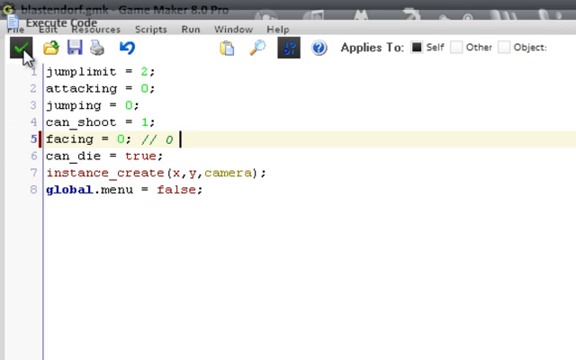
pyautogui.write('- right')
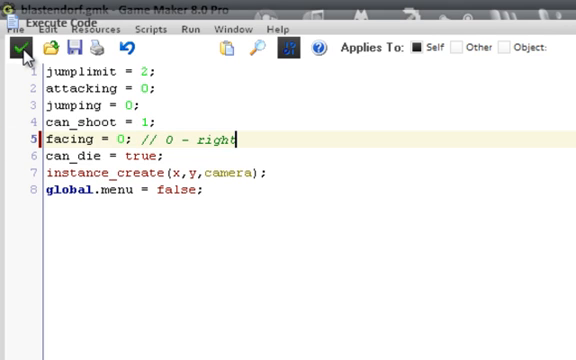
pyautogui.write('1 =')
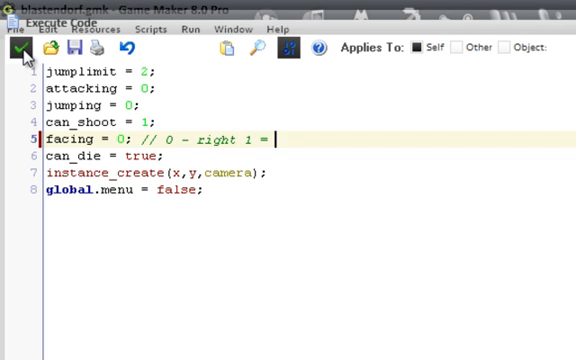
pyautogui.write('left')
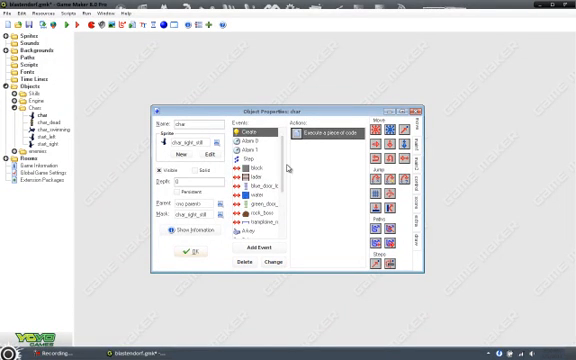
# Open char's Step event code that picks jump_left or jump_right by facing.
pyautogui.scroll(-3)
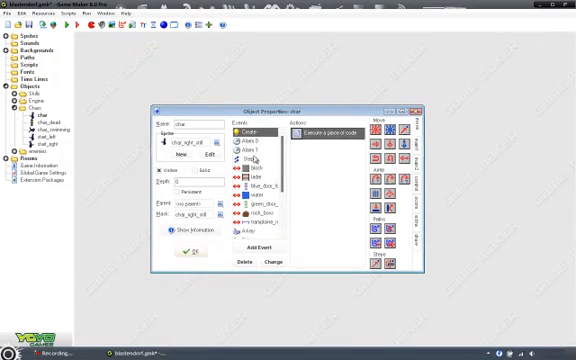
pyautogui.click(251, 158)
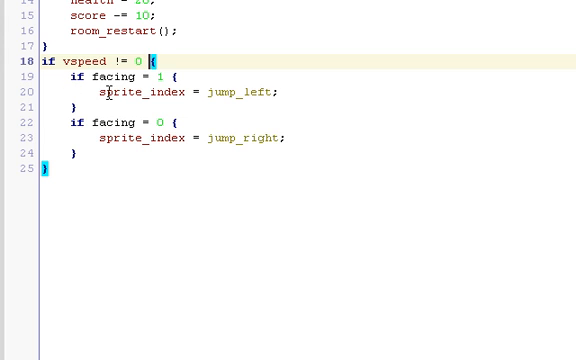
pyautogui.moveTo(159, 108)
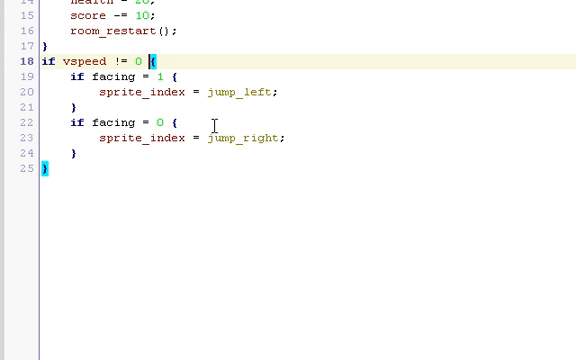
pyautogui.moveTo(258, 137)
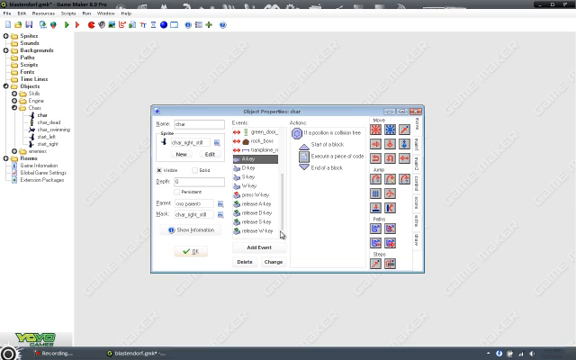
pyautogui.moveTo(283, 232)
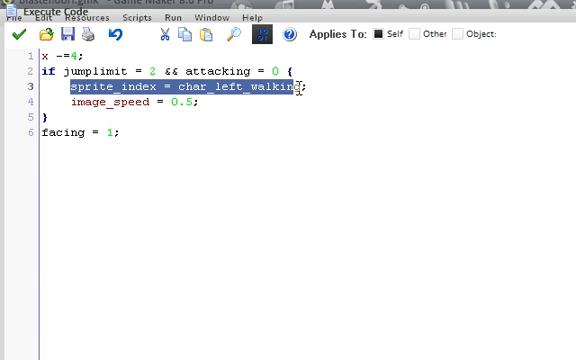
# Select the left walking sprite_index line in the A-key code for copying.
pyautogui.click(70, 105)
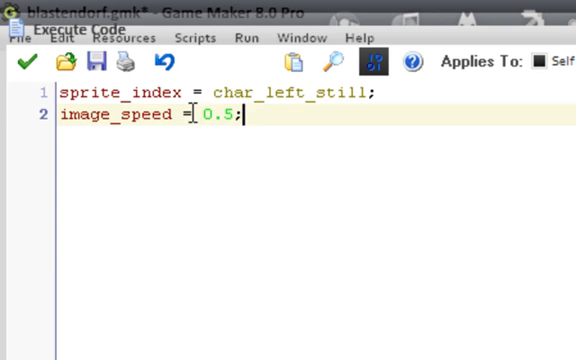
# Set image_speed to 0.5 in the char_right_still code action.
pyautogui.click(24, 62)
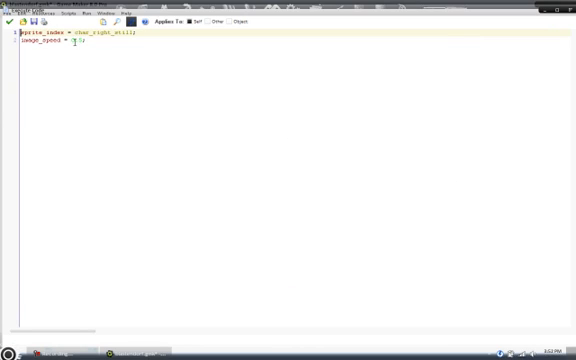
pyautogui.write('0.5')
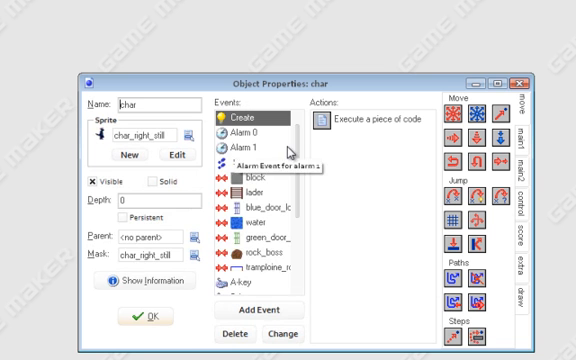
# Open an Execute Code action for char to start the 'if facing = 1' line.
pyautogui.click(252, 311)
pyautogui.write('if facing = ')
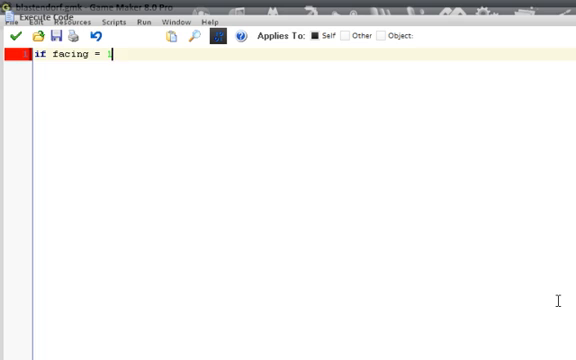
# Add '1 {' and 'sprite index' to the unfinished facing code.
pyautogui.write('1 {')
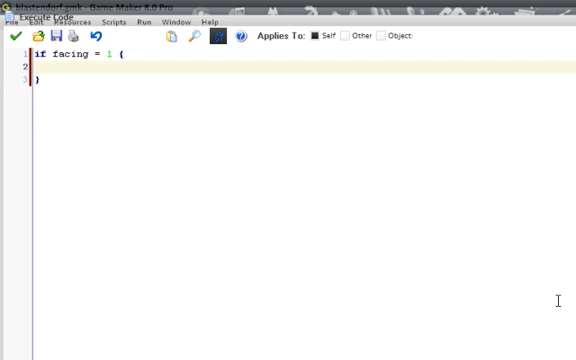
pyautogui.write('sprite_')
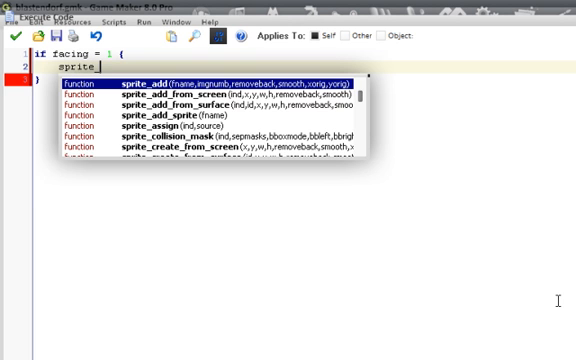
pyautogui.write('index')
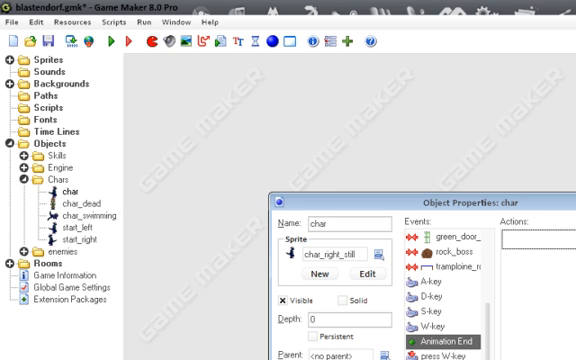
pyautogui.moveTo(558, 262)
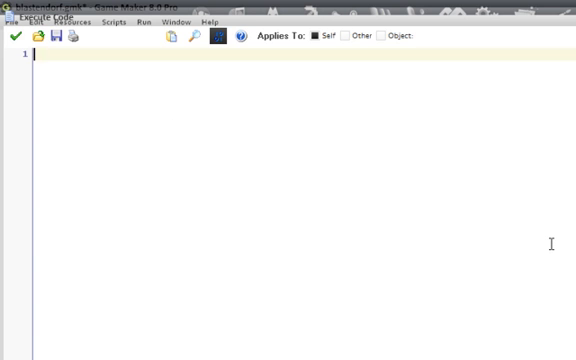
# Type the condition 'if facing = 1 && idle = 1 {'.
pyautogui.write('if')
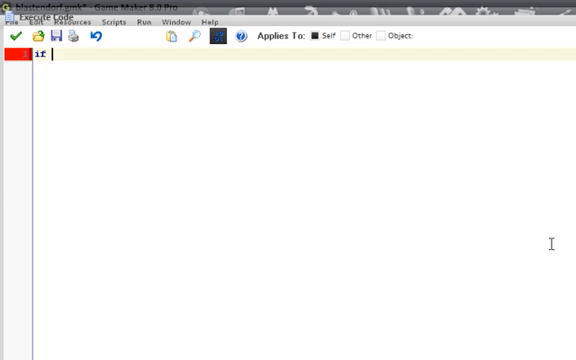
pyautogui.write('facing =')
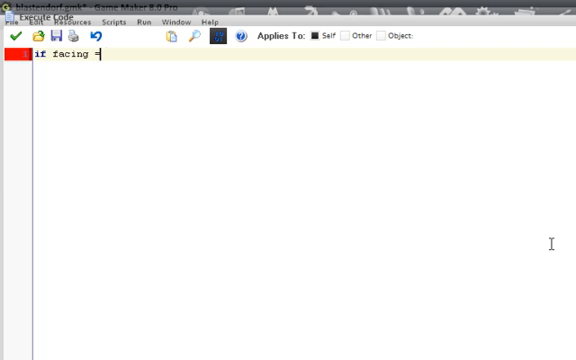
pyautogui.write('1')
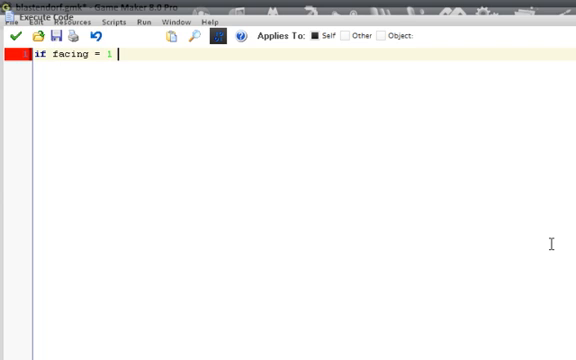
pyautogui.write('&&')
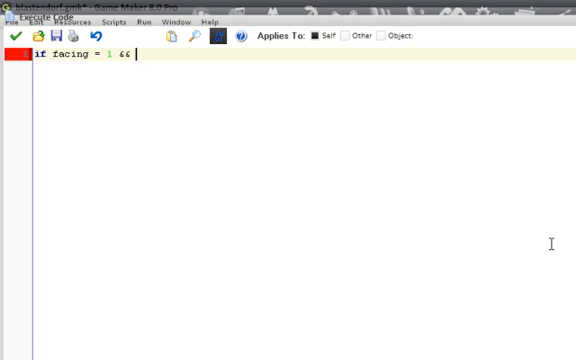
pyautogui.write('idle')
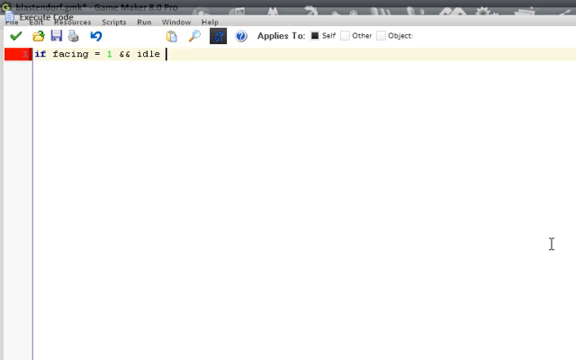
pyautogui.write('= 1 (')
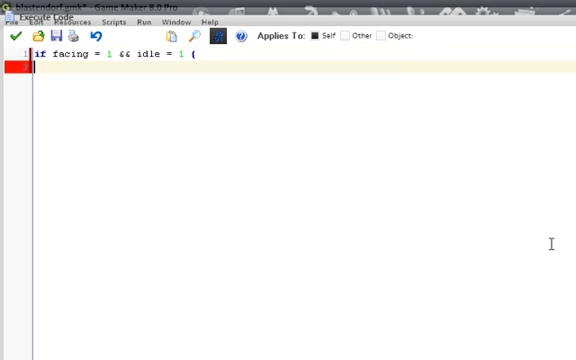
# Insert two lines above the condition and write random_range(1,4) on line 1.
pyautogui.press('enter')
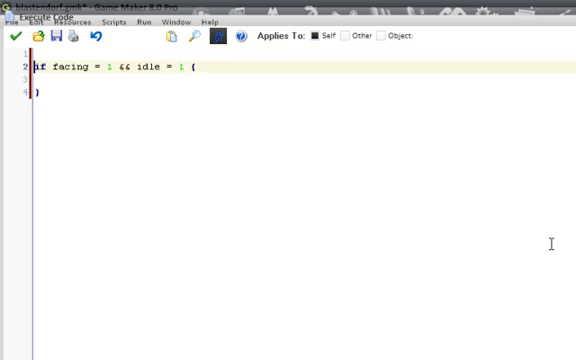
pyautogui.press('Return')
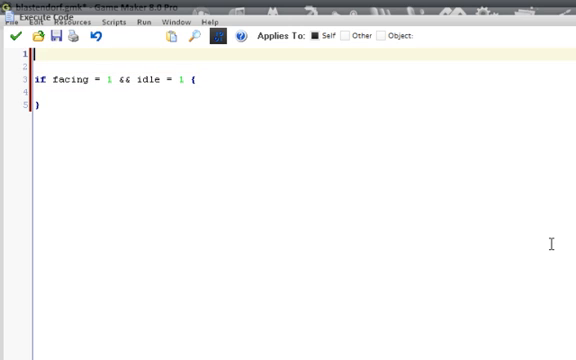
pyautogui.write('random')
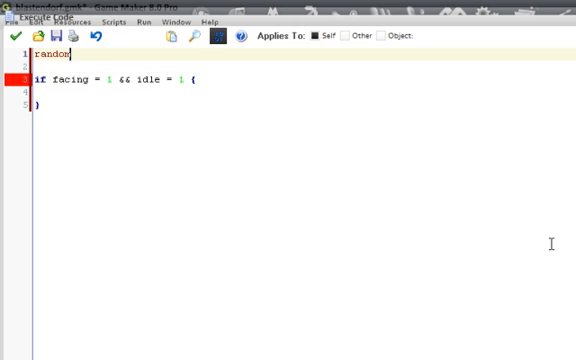
pyautogui.write('_range')
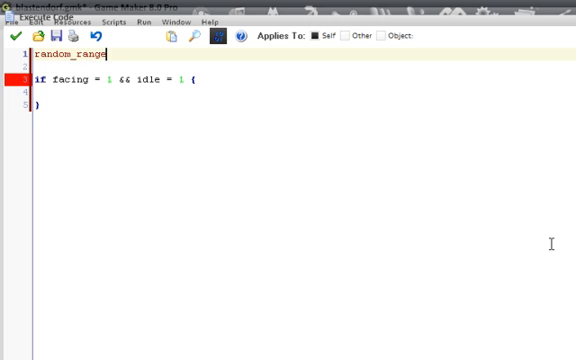
pyautogui.write('(1,')
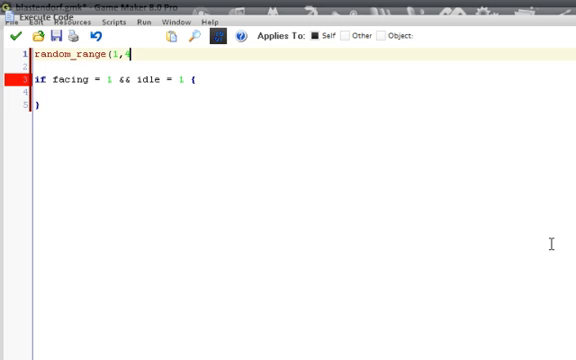
pyautogui.write('4)')
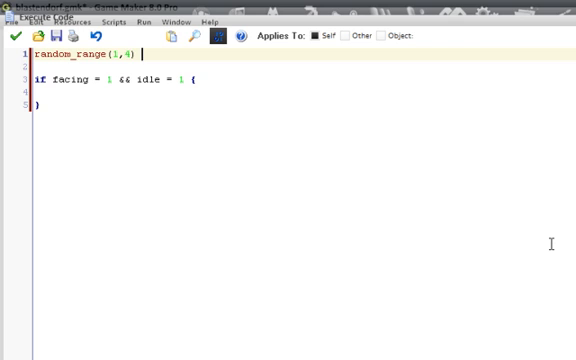
# Fill the facing 1 branch with sprite_index assignments to idle_1_left through idle_4_left.
pyautogui.write(';')
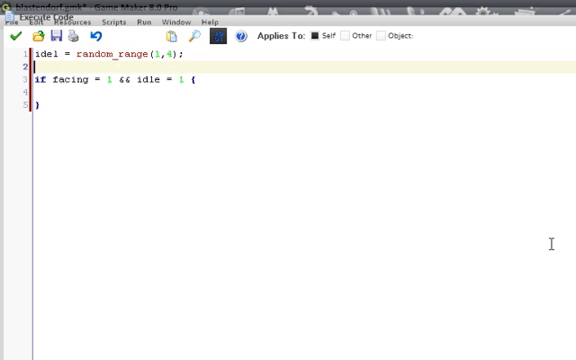
pyautogui.write('sprite_index = idle')
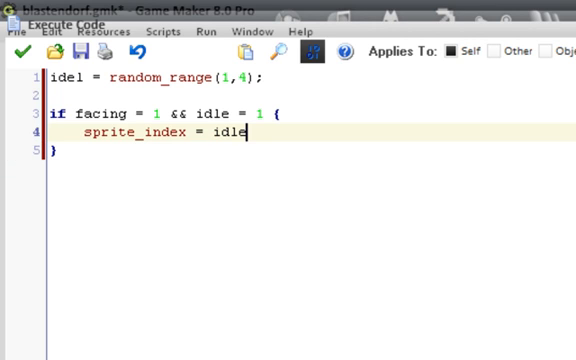
pyautogui.write('_1')
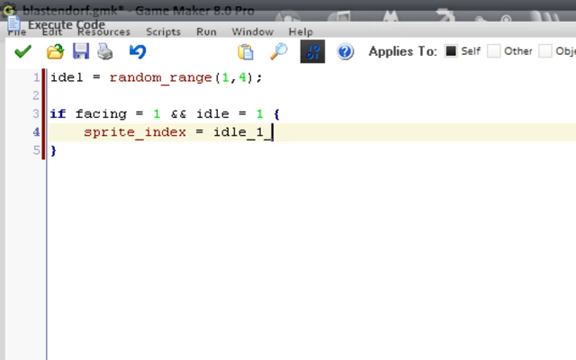
pyautogui.write('_left')
pyautogui.write('if ')
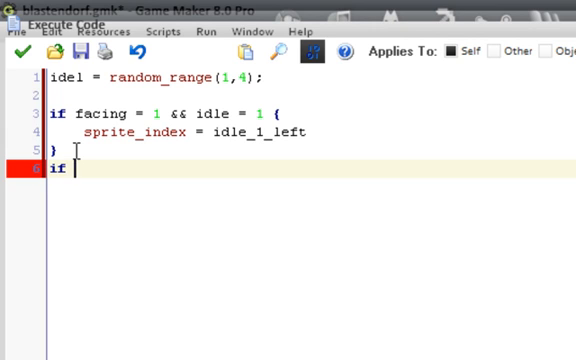
# Start the second condition 'facing = 0 && idel = 1'.
pyautogui.write('facing')
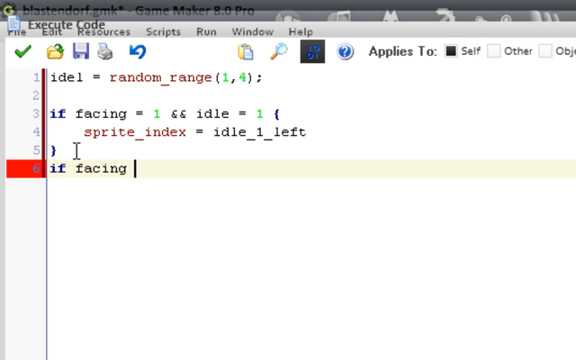
pyautogui.write('=')
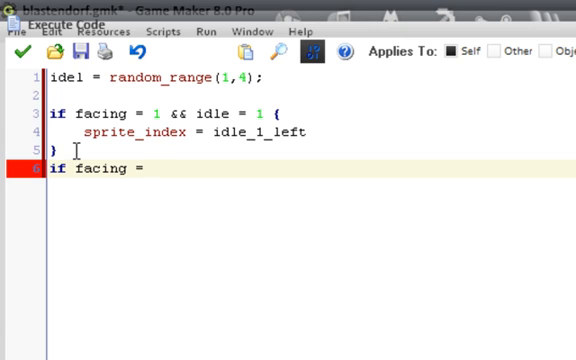
pyautogui.write('1')
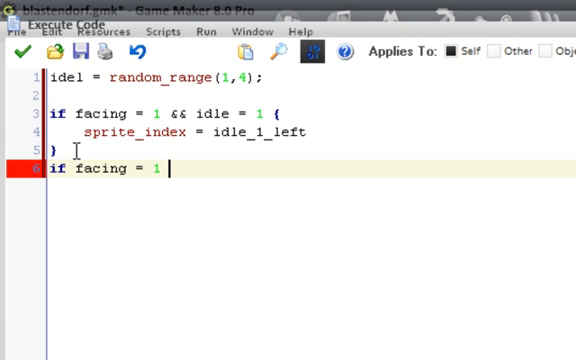
pyautogui.write('&& i')
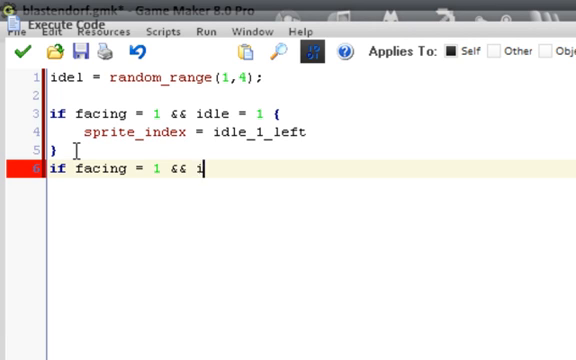
pyautogui.write('del = 1')
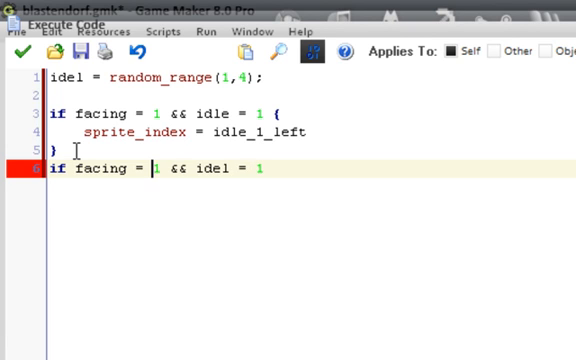
pyautogui.write('0')
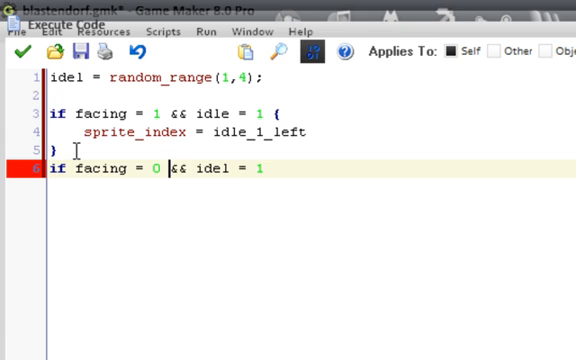
pyautogui.press('BackSpace')
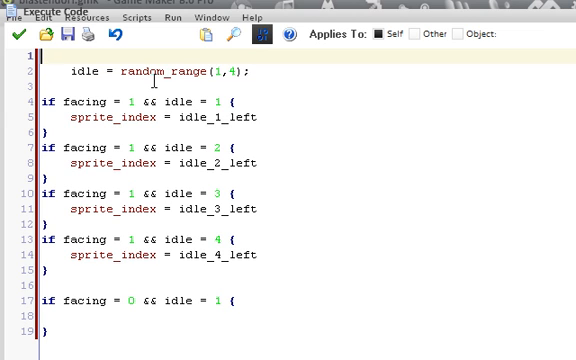
# Wrap the random_range idle line in 'if speed = 0' and add 'else { idle = 0; }'.
pyautogui.write('if')
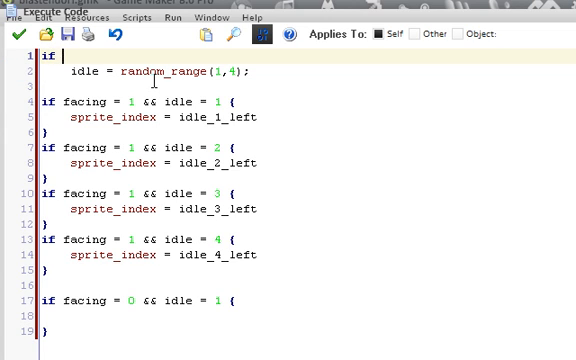
pyautogui.write('speed')
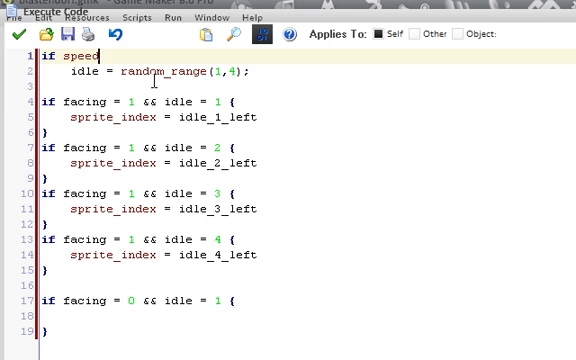
pyautogui.write('= 0 {')
pyautogui.click(308, 86)
pyautogui.write('}')
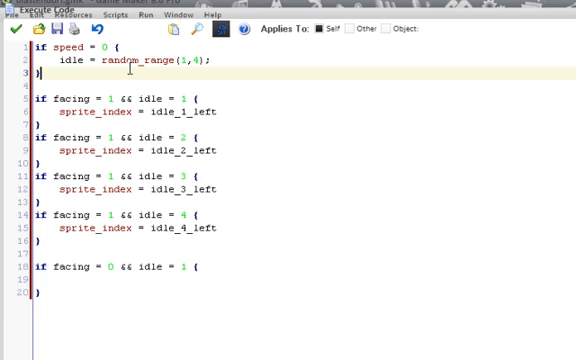
pyautogui.write('else')
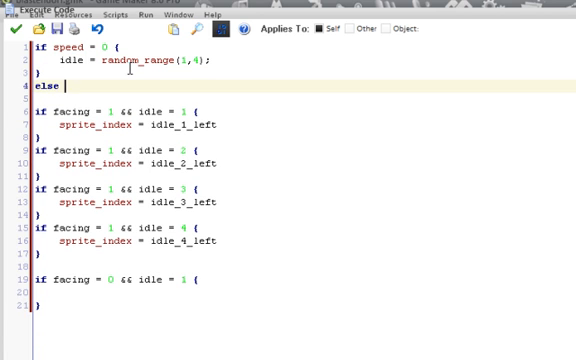
pyautogui.write('{')
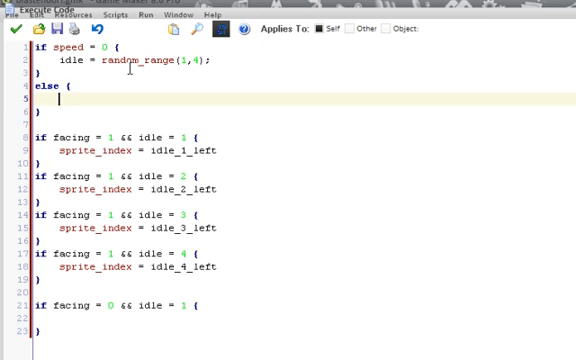
pyautogui.write('idle = 0')
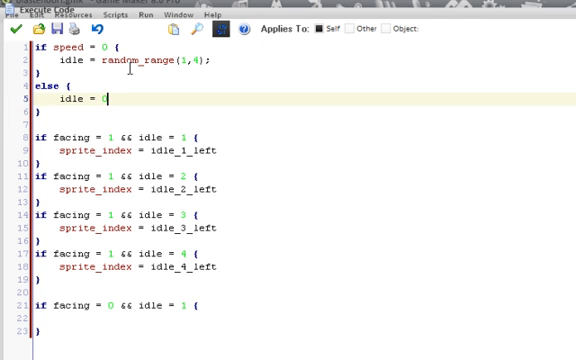
pyautogui.write('0;')
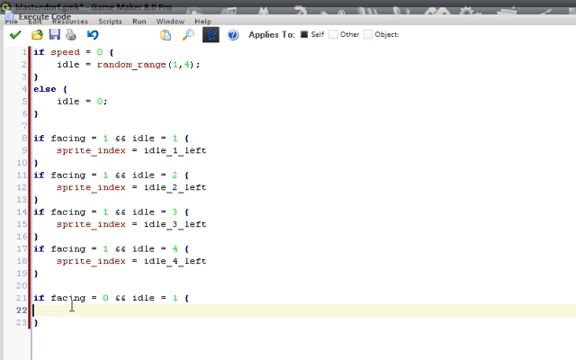
# Type 'sprite_index = idle_1_right;' in the facing 0 block and end line 18 with a semicolon.
pyautogui.write('sprite_')
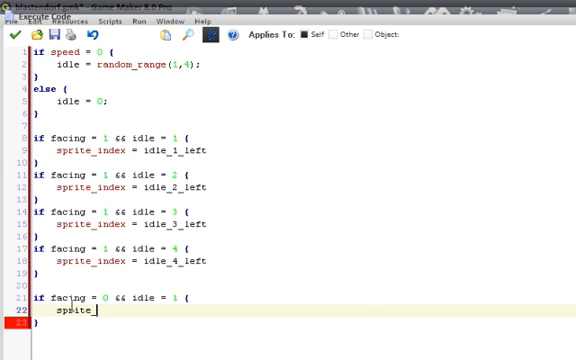
pyautogui.write('index =')
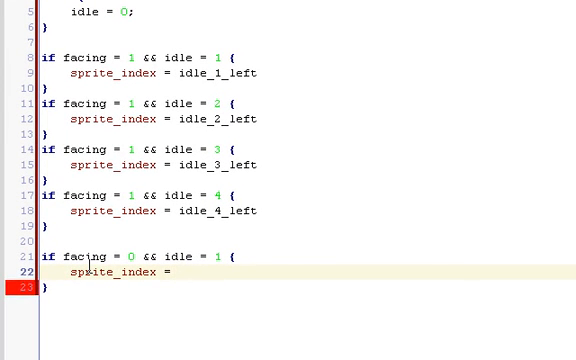
pyautogui.write('idle_1_righ')
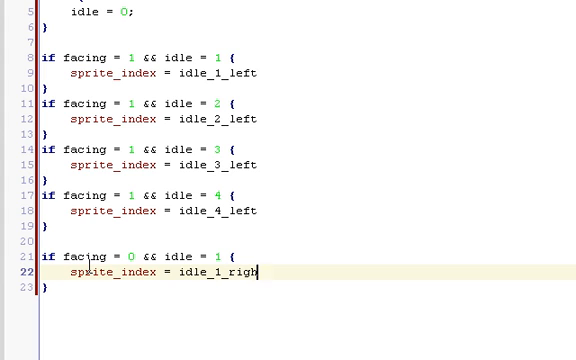
pyautogui.write('t;')
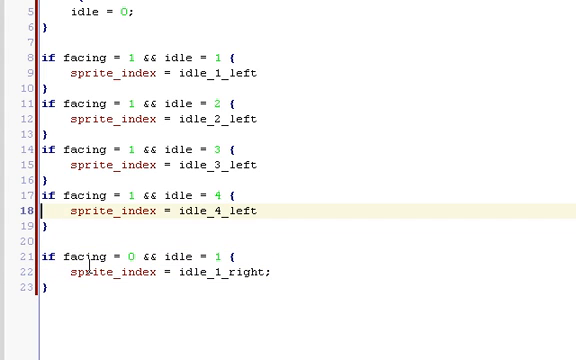
pyautogui.write(';')
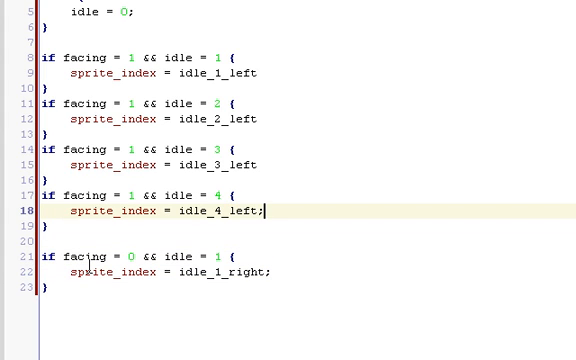